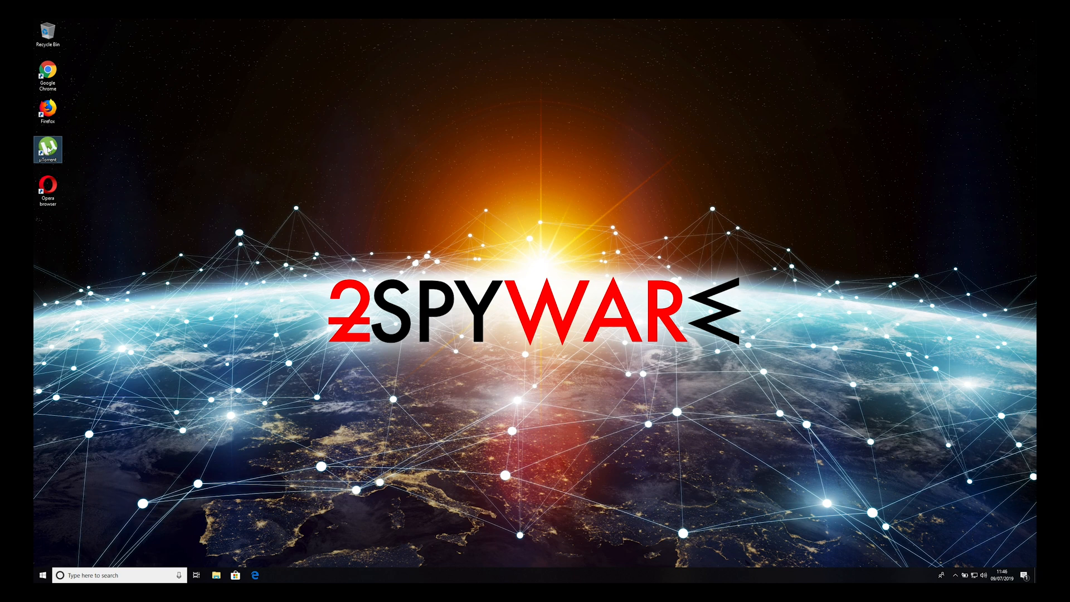
Launch uTorrent and turn off 'Automatically install updates' in Preferences > General, confirming with OK
{"action": "double_click", "coordinate": [48, 148]}
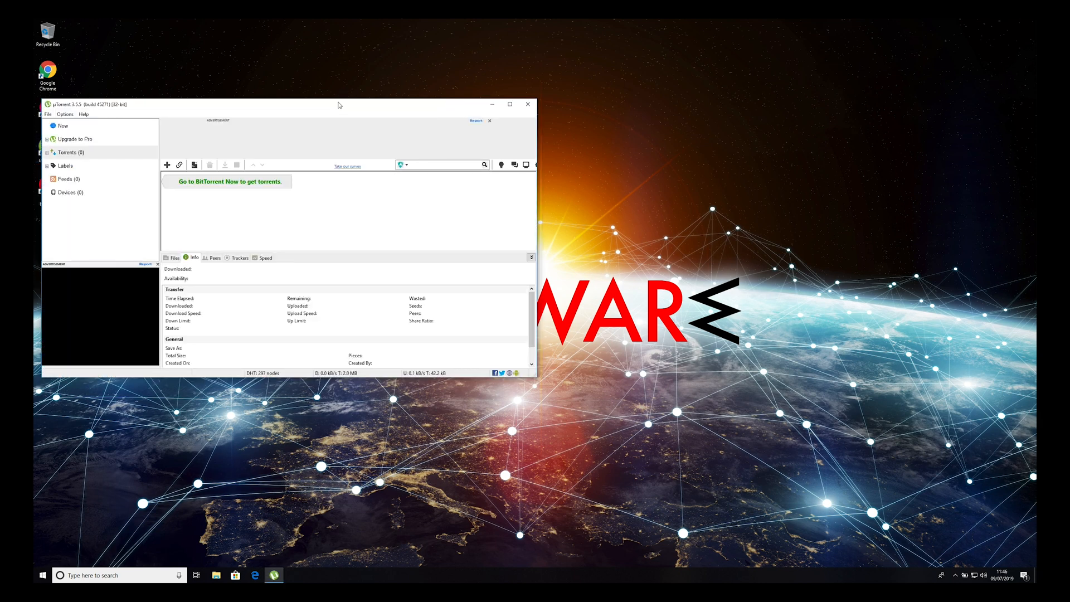
{"action": "left_click_drag", "start_coordinate": [337, 104], "coordinate": [531, 56]}
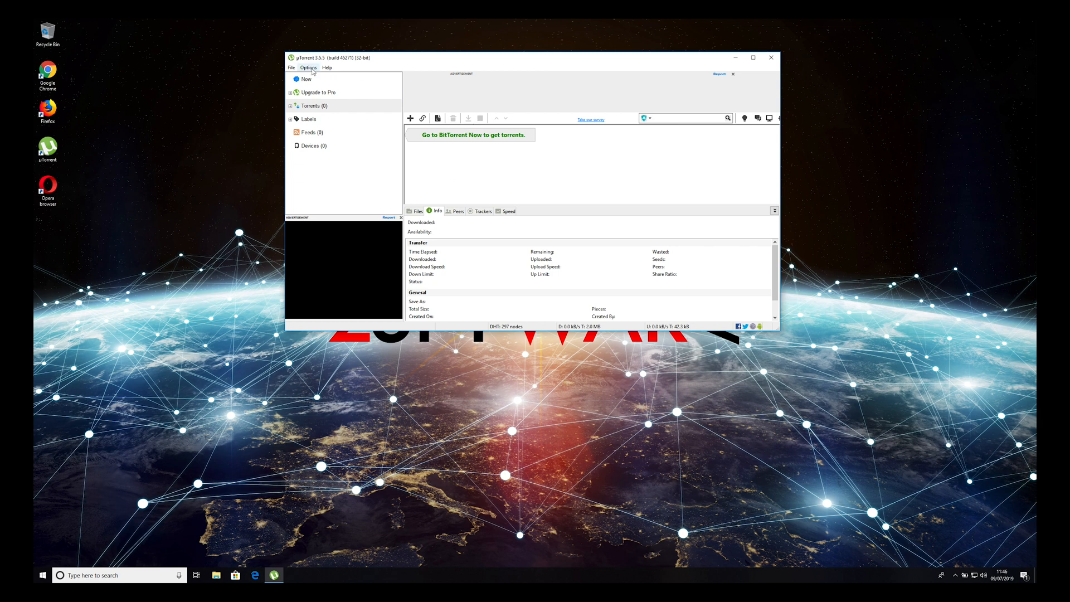
{"action": "left_click", "coordinate": [322, 85]}
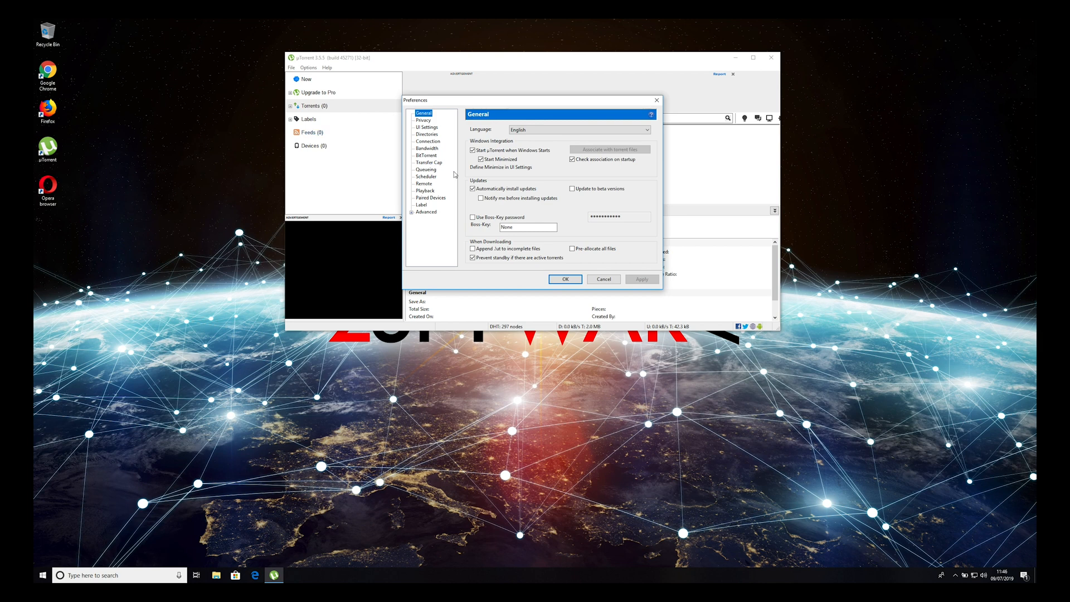
{"action": "left_click", "coordinate": [472, 189]}
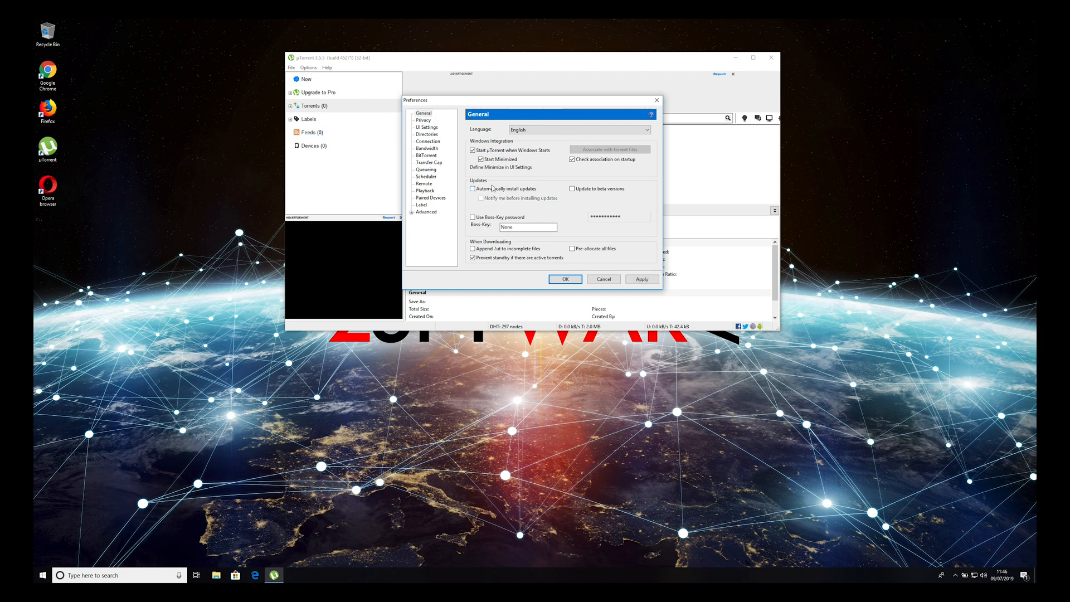
{"action": "left_click", "coordinate": [603, 279]}
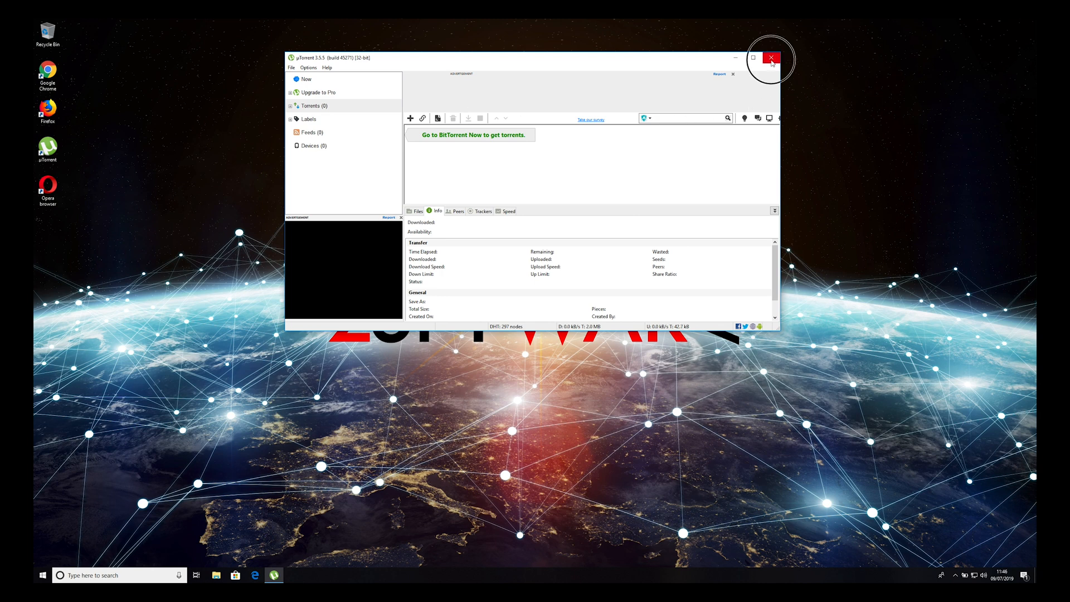
Close uTorrent, then end the lingering uTorrent (32 bit) process via Task Manager and close it
{"action": "left_click", "coordinate": [771, 58]}
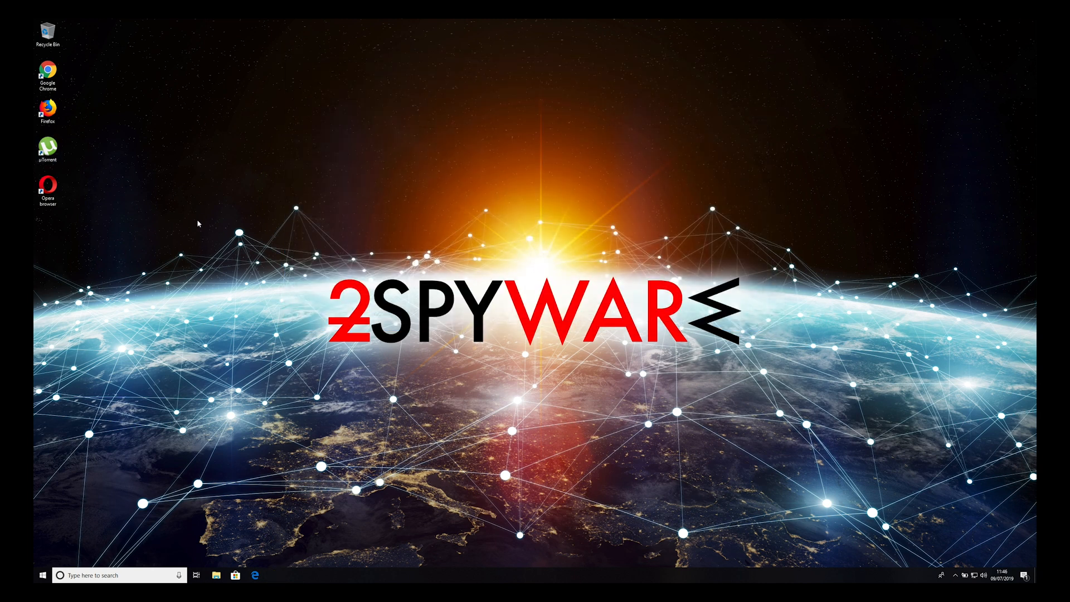
{"action": "key", "text": "Ctrl+Alt+Delete"}
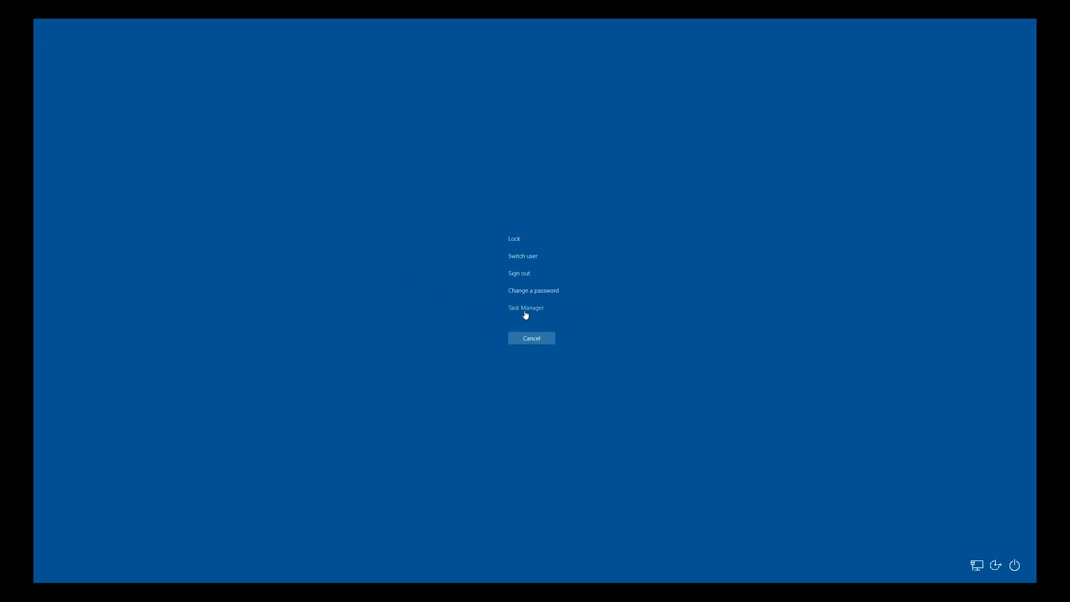
{"action": "left_click", "coordinate": [525, 307]}
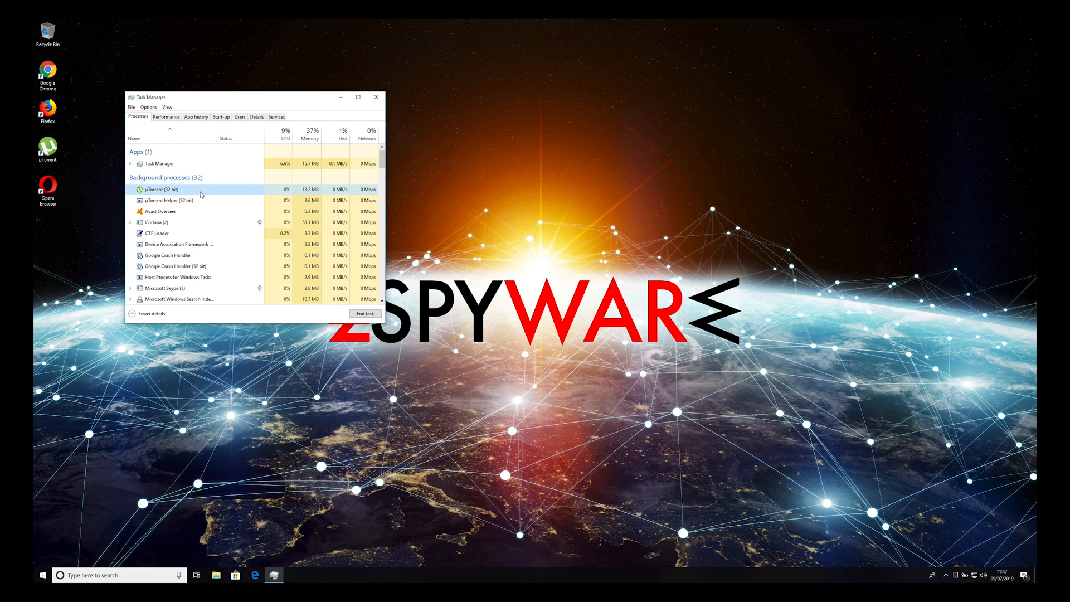
{"action": "left_click", "coordinate": [365, 313]}
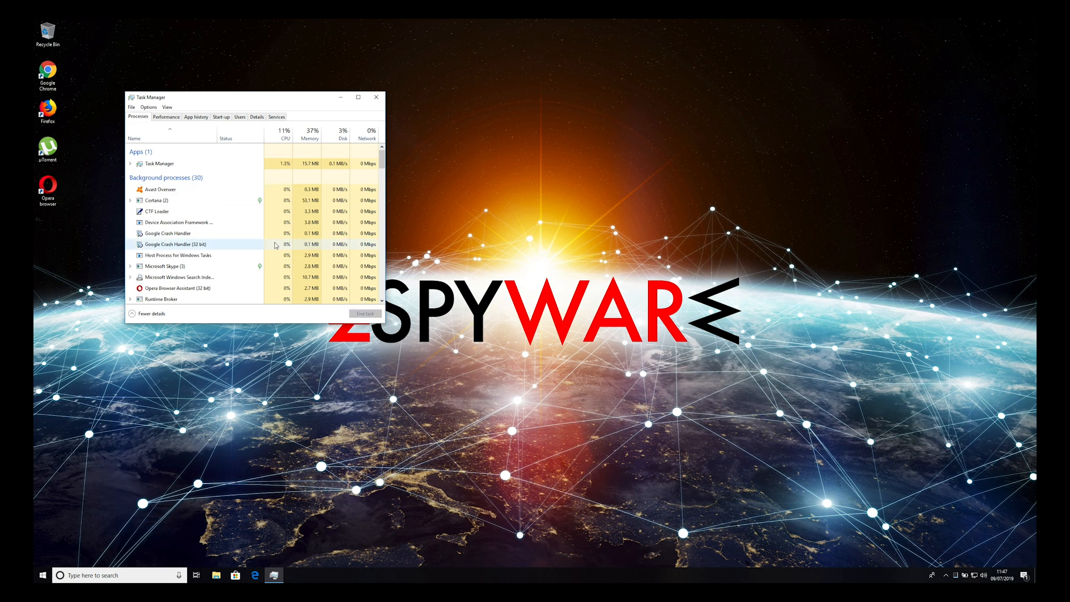
{"action": "left_click", "coordinate": [375, 95]}
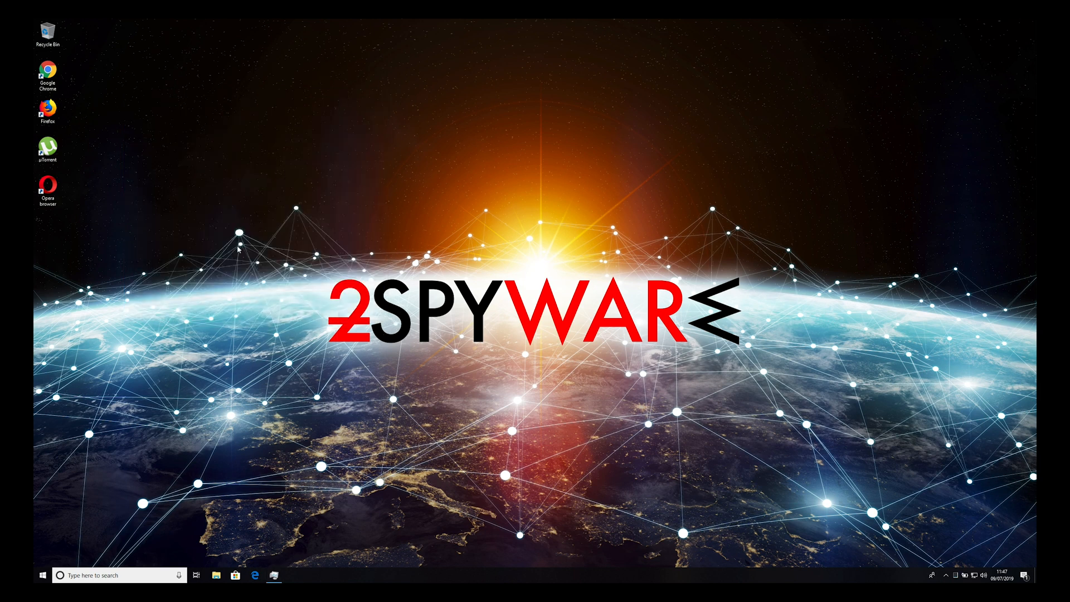
Navigate to AppData > Roaming > uTorrent > updates > 3.5.5_45271 and bring up the context menu on empty space
{"action": "left_click", "coordinate": [215, 575]}
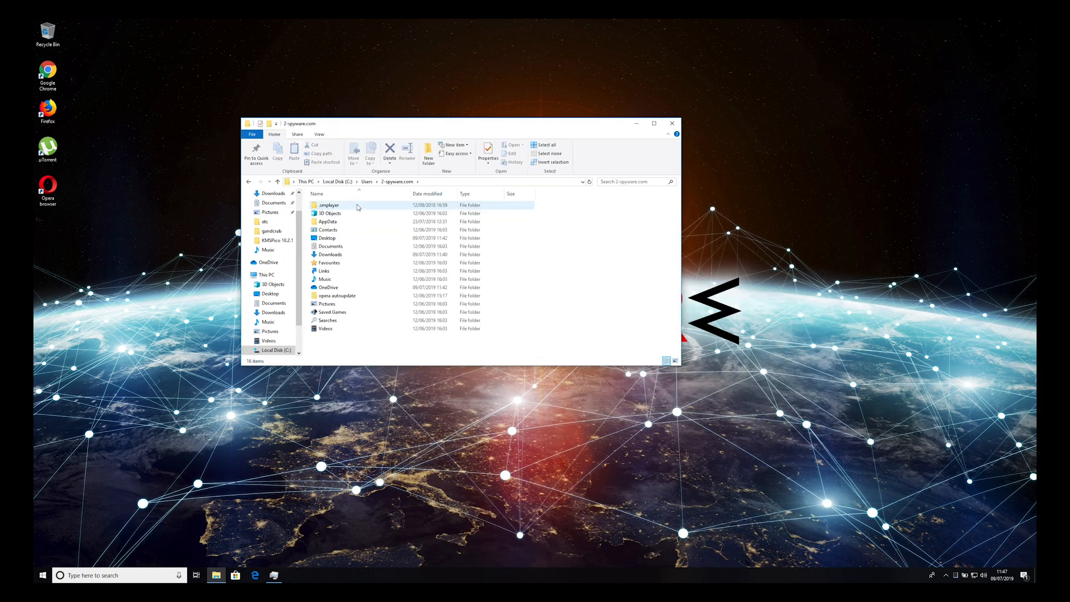
{"action": "double_click", "coordinate": [326, 221]}
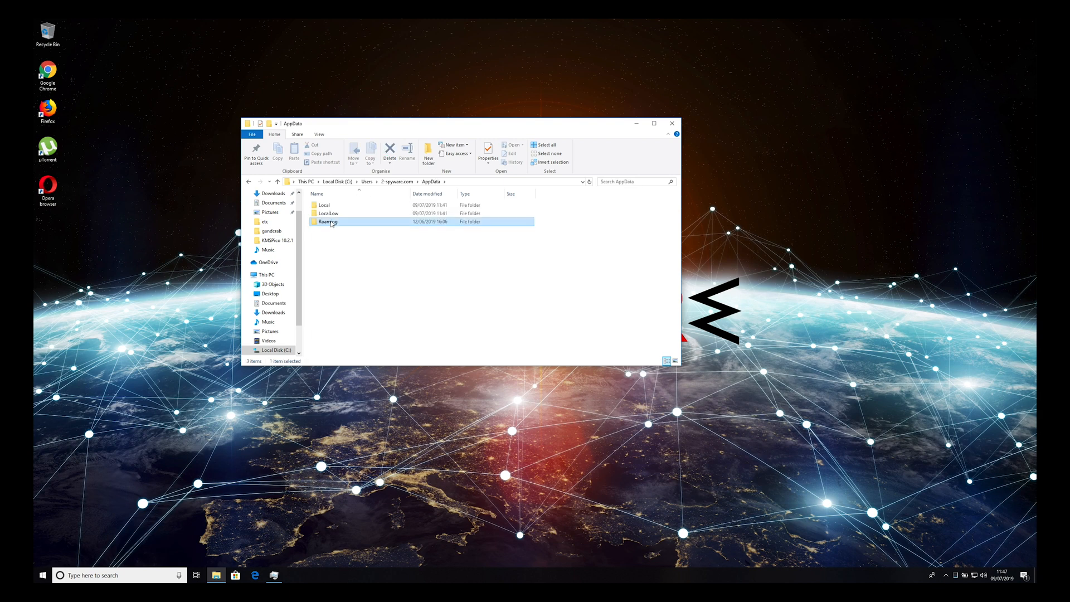
{"action": "double_click", "coordinate": [328, 221]}
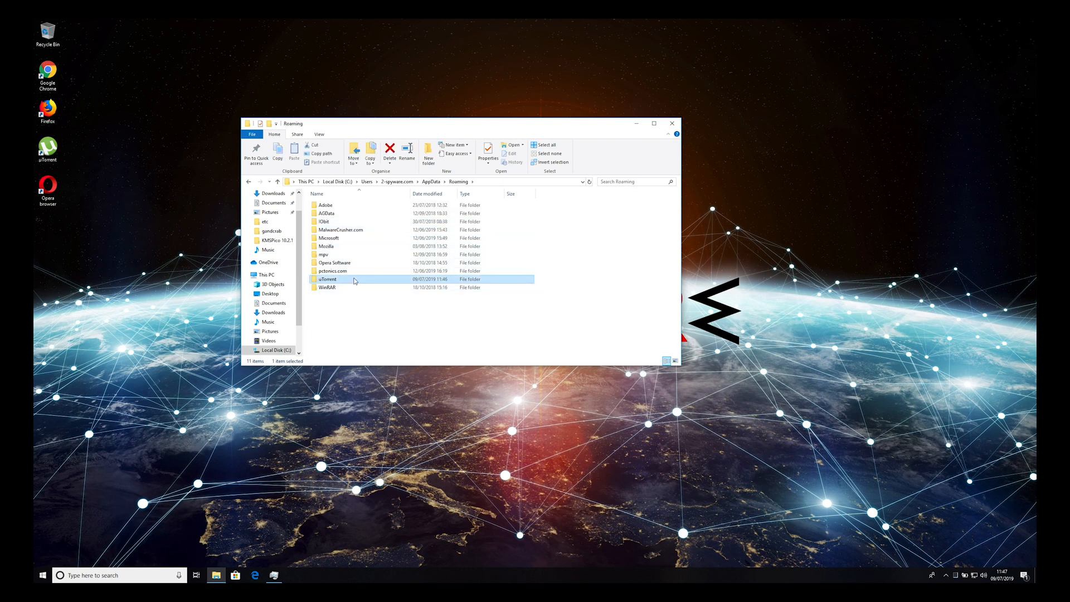
{"action": "double_click", "coordinate": [328, 279]}
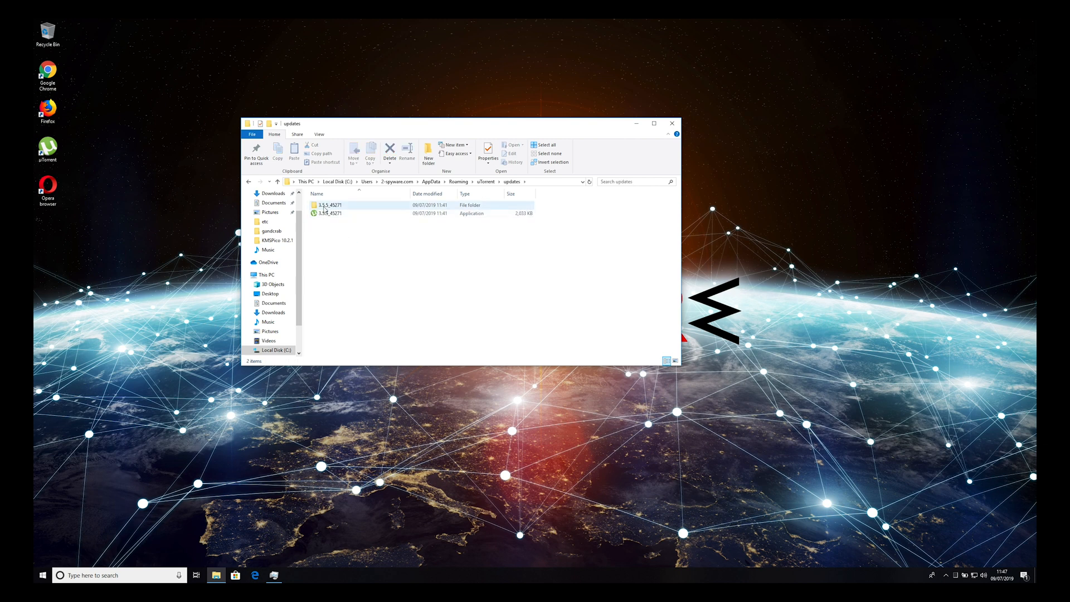
{"action": "double_click", "coordinate": [329, 205]}
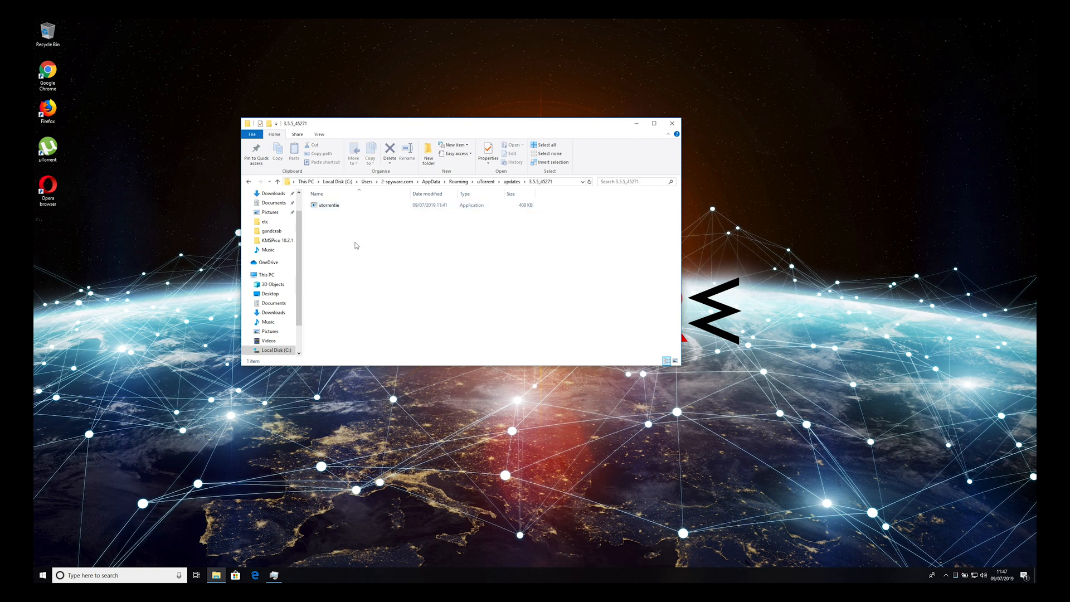
{"action": "right_click", "coordinate": [355, 246]}
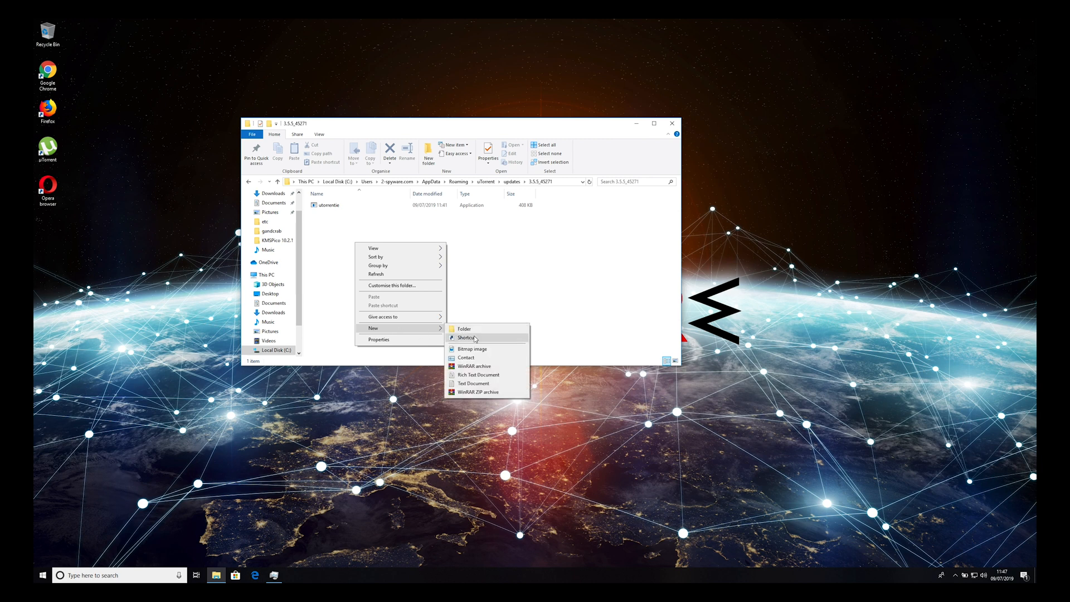
Create a new text document and save it empty as utorrentie.exe, replacing the existing updater
{"action": "left_click", "coordinate": [472, 382]}
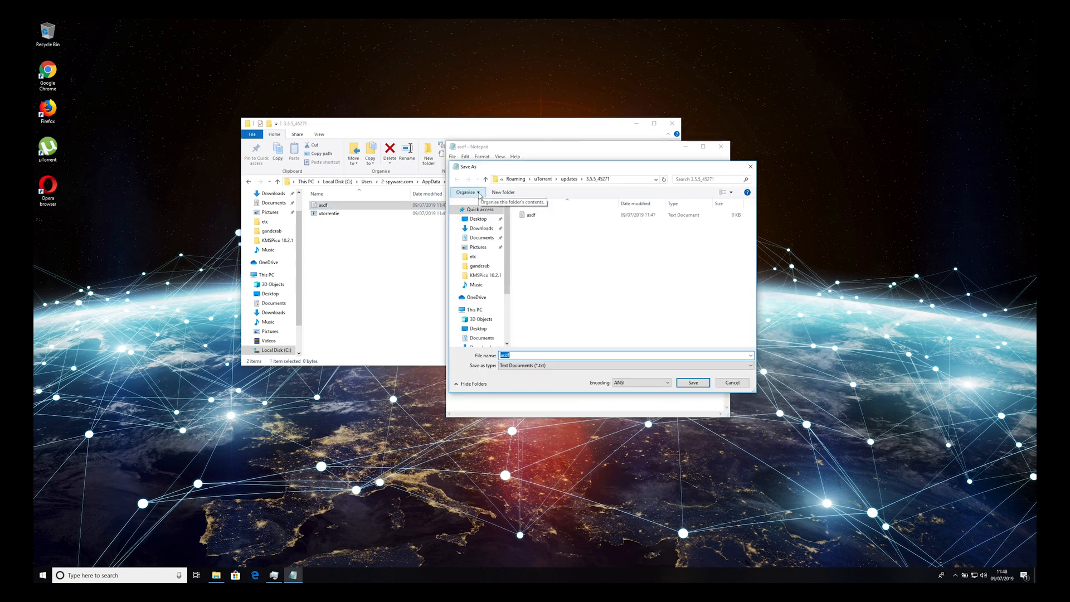
{"action": "type", "text": "utorrentie.exe"}
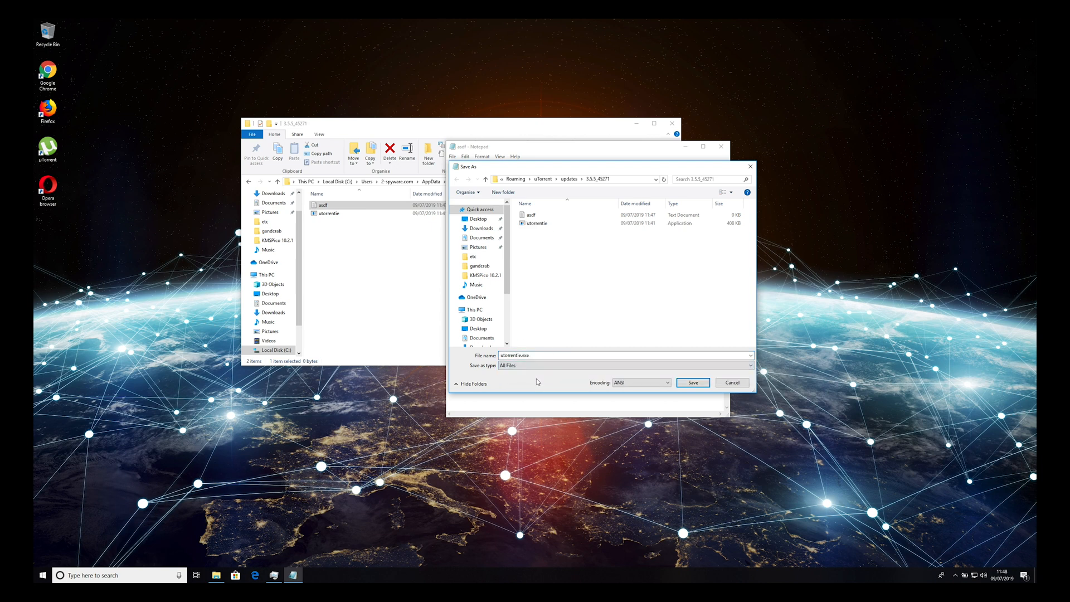
{"action": "left_click", "coordinate": [692, 382]}
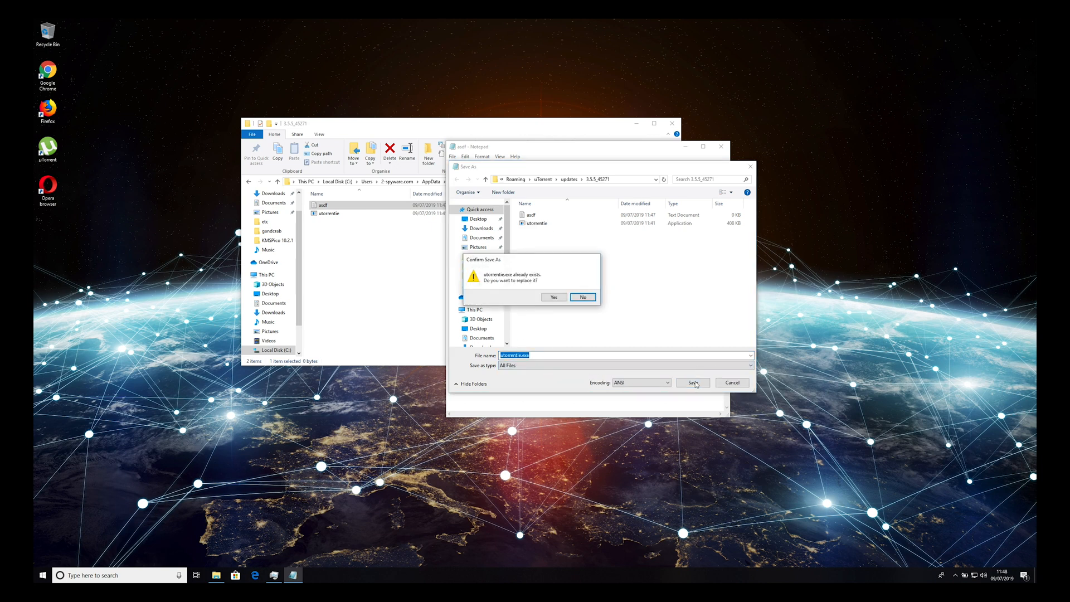
{"action": "left_click", "coordinate": [554, 297]}
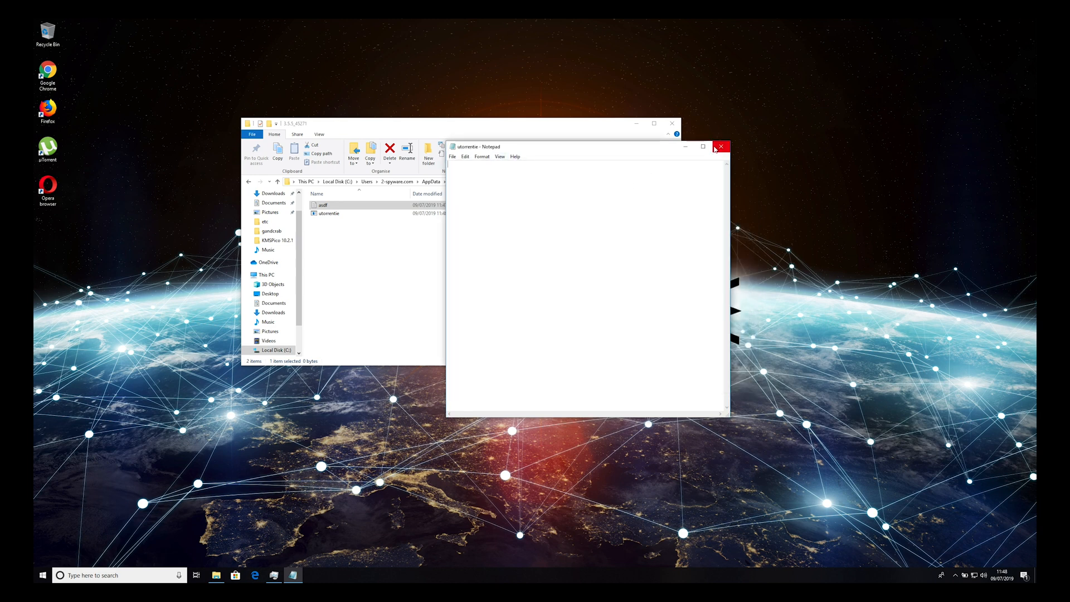
Close Notepad and make the empty utorrentie file read-only through its Properties
{"action": "left_click", "coordinate": [721, 148]}
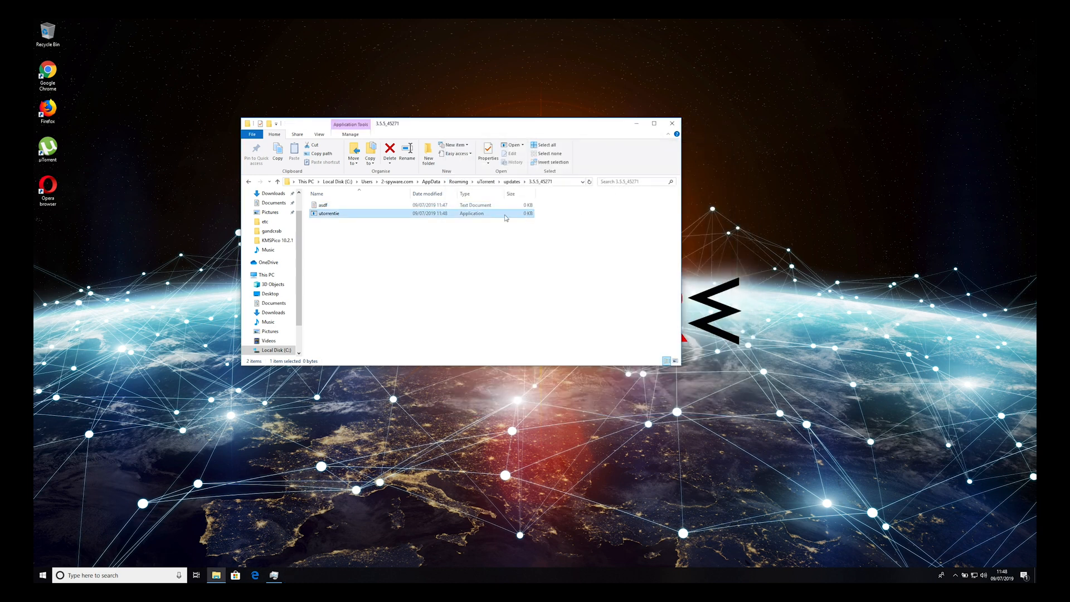
{"action": "right_click", "coordinate": [330, 213]}
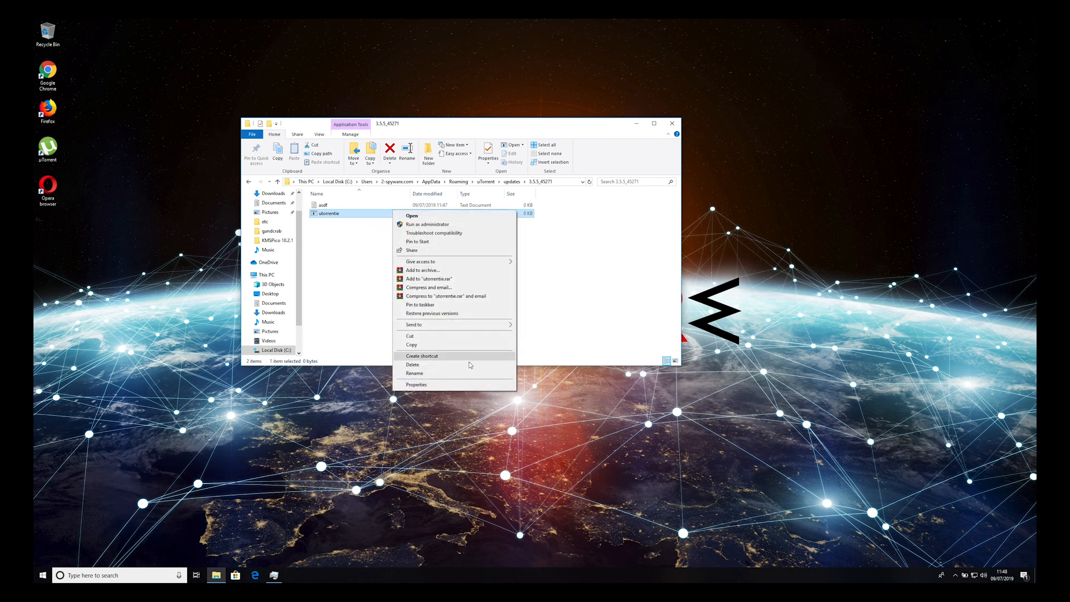
{"action": "left_click", "coordinate": [416, 384]}
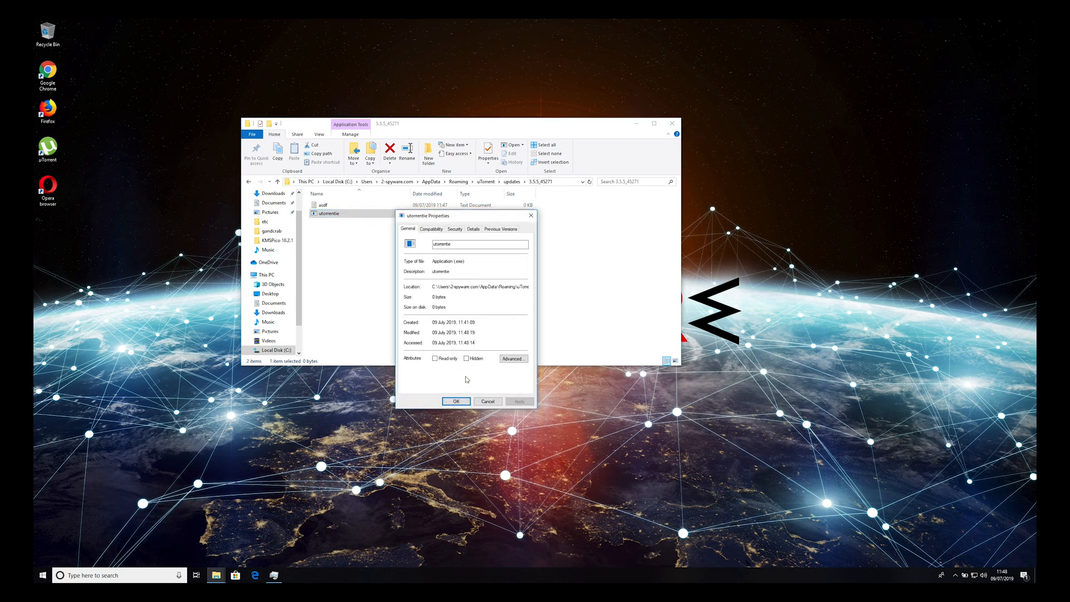
{"action": "left_click", "coordinate": [434, 358]}
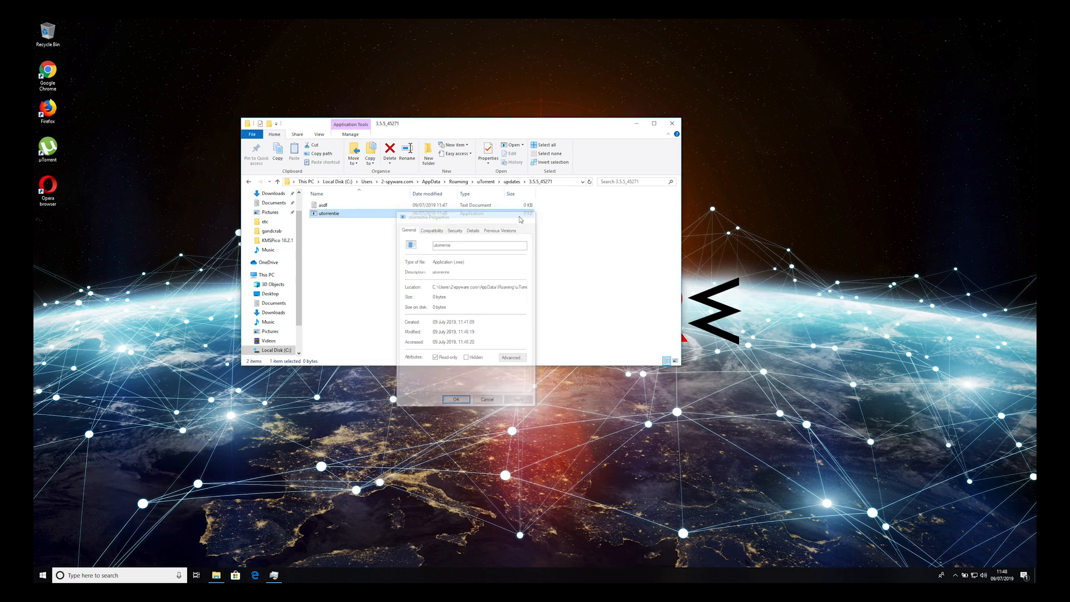
Delete the leftover asdf text file from the updates folder
{"action": "right_click", "coordinate": [323, 205]}
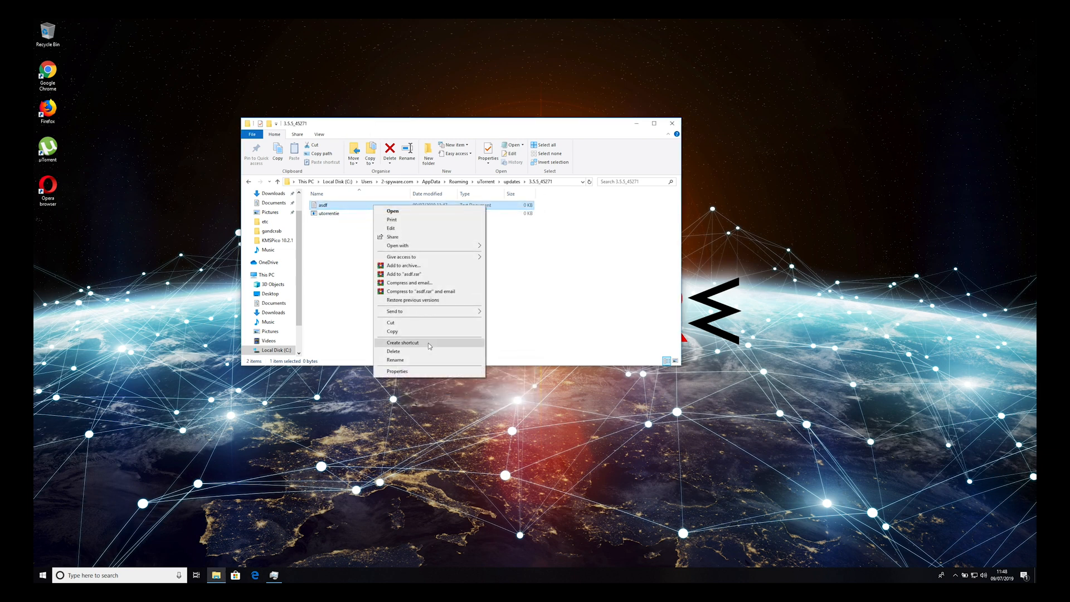
{"action": "left_click", "coordinate": [393, 351]}
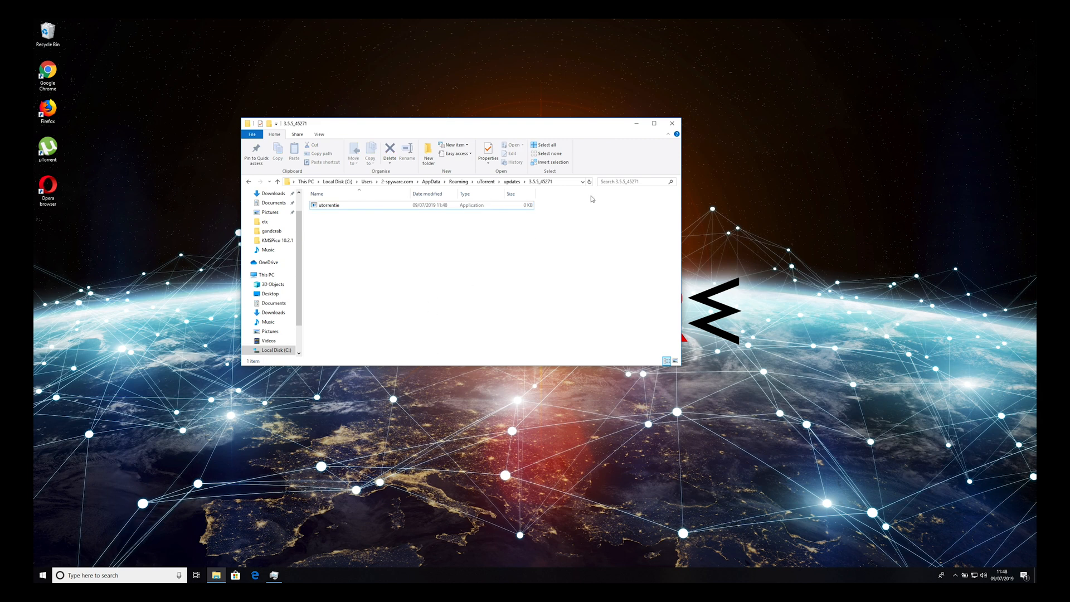
{"action": "left_click", "coordinate": [671, 124]}
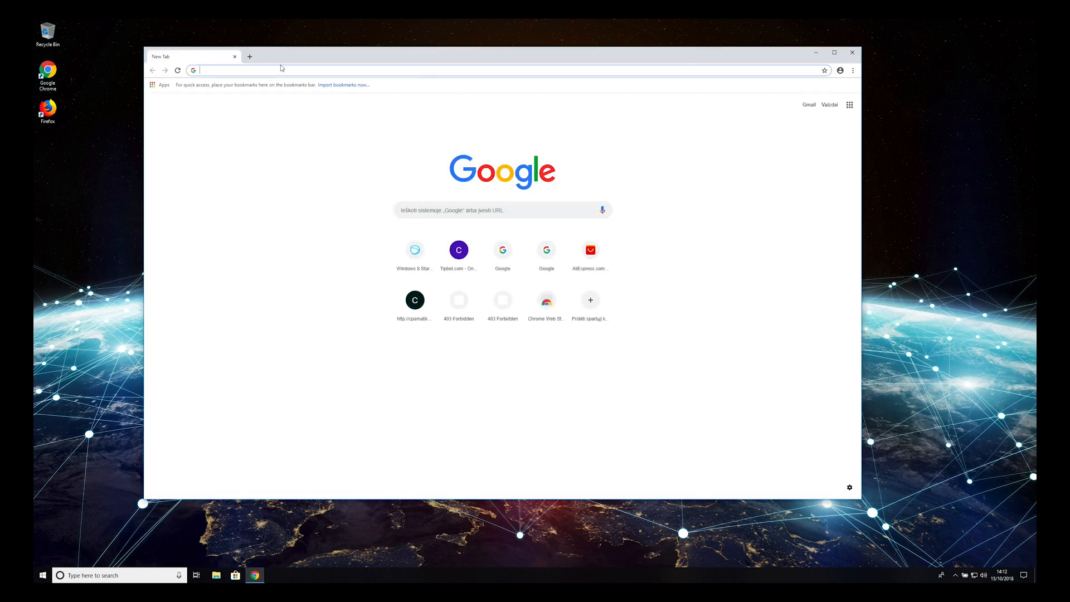
{"action": "type", "text": "https://www.2-spyware.com/?s=malwarebytes&submit=%C2%A0"}
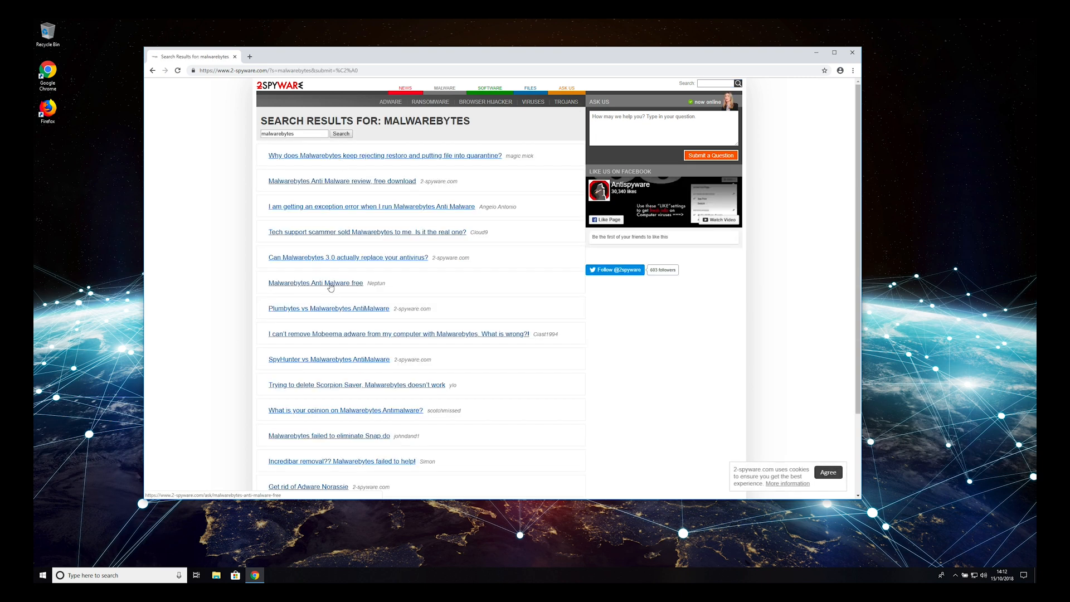
{"action": "left_click", "coordinate": [341, 181]}
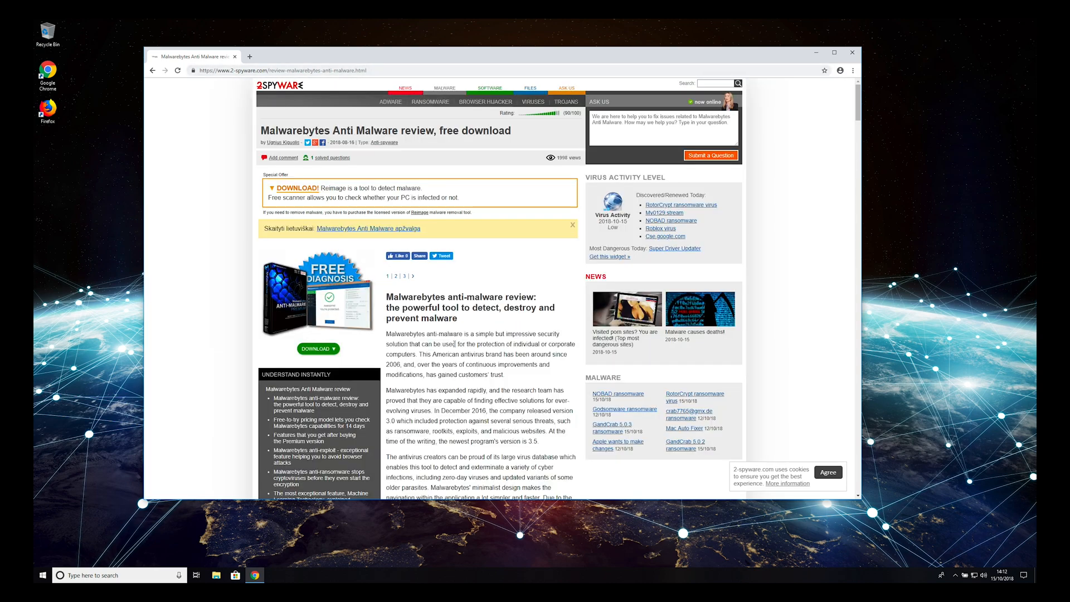
{"action": "scroll", "scroll_direction": "down", "scroll_amount": 3}
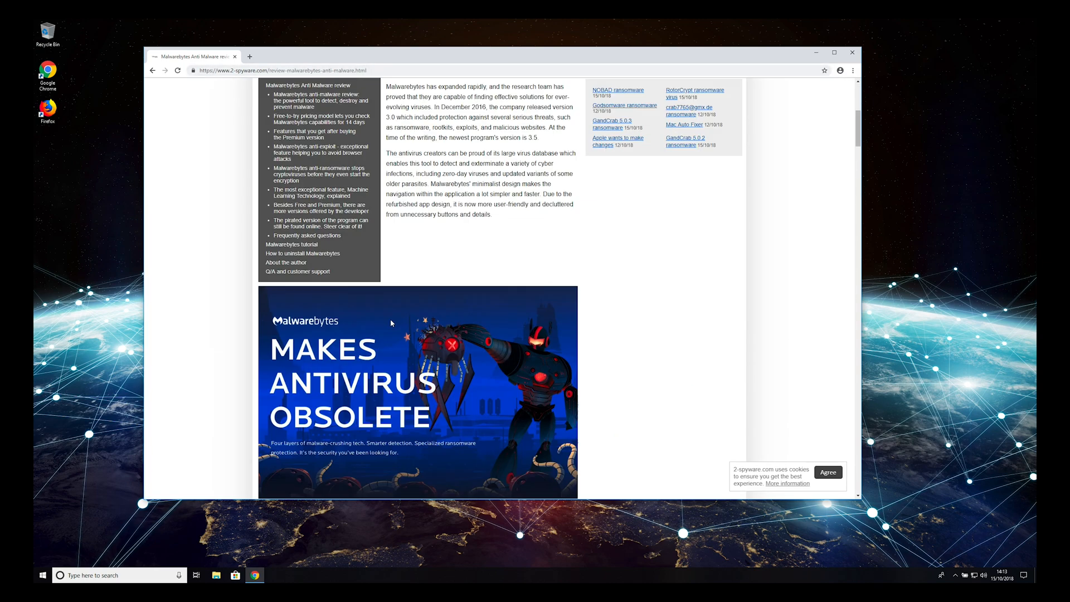
{"action": "scroll", "scroll_direction": "down", "scroll_amount": 3}
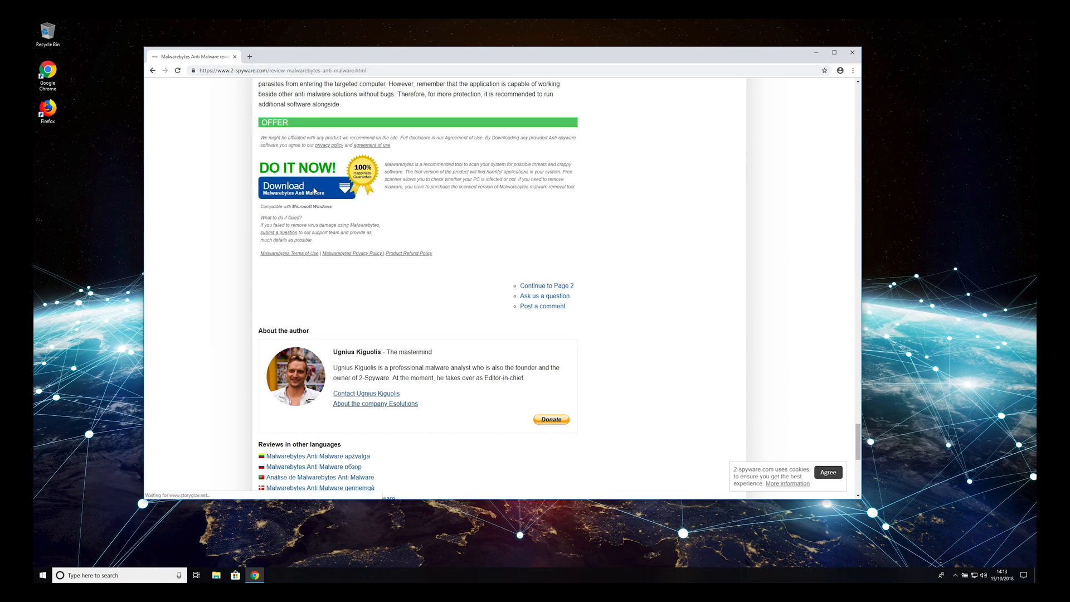
{"action": "left_click", "coordinate": [306, 186]}
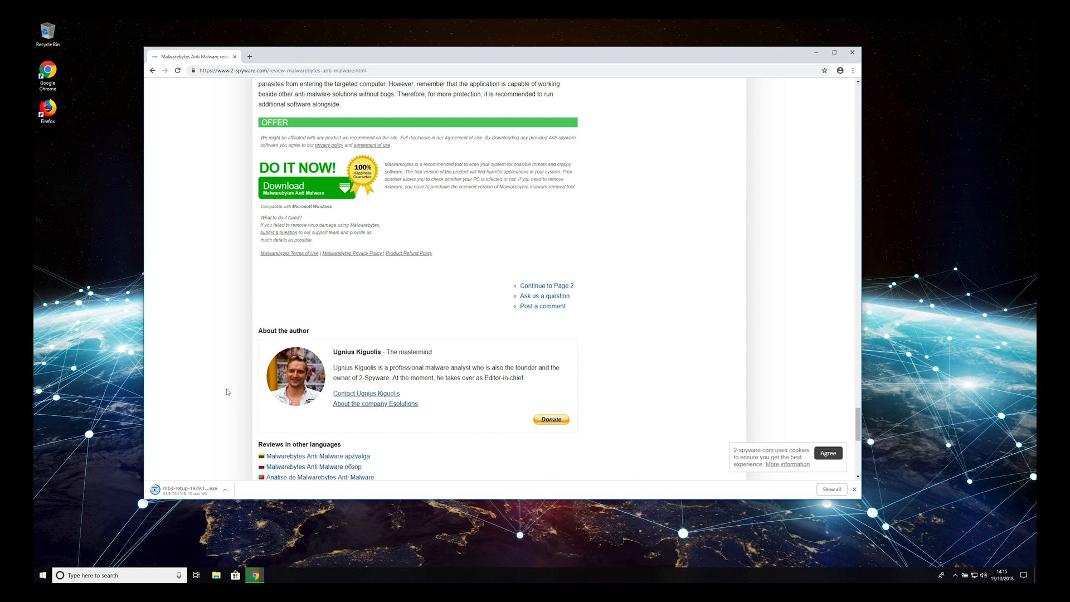
{"action": "left_click", "coordinate": [187, 490]}
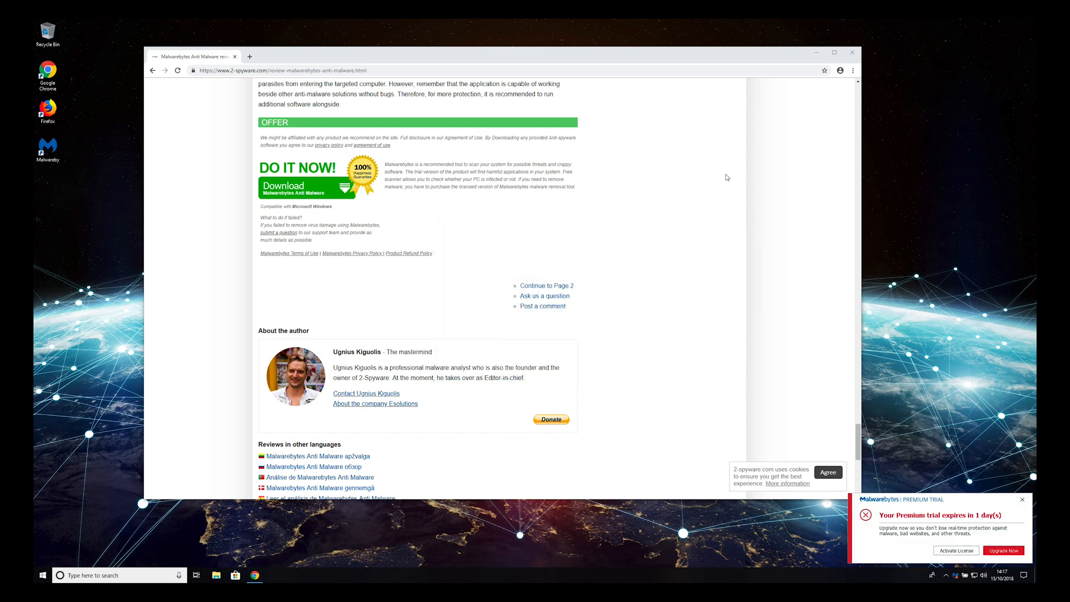
Close the browser, run a Malwarebytes scan and quarantine all 25 selected threats
{"action": "left_click", "coordinate": [852, 52]}
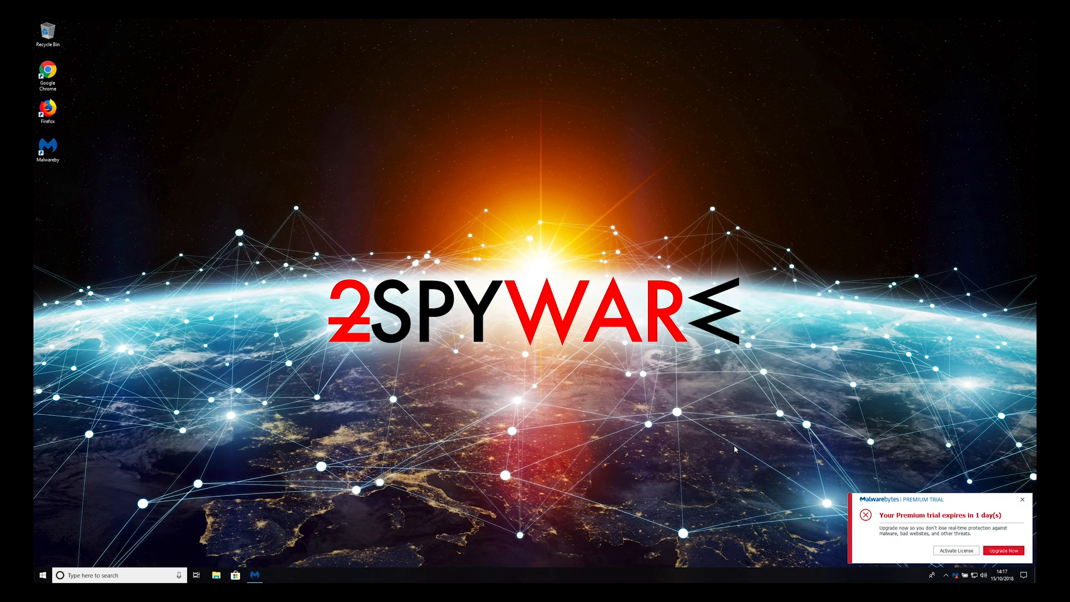
{"action": "left_click", "coordinate": [254, 575]}
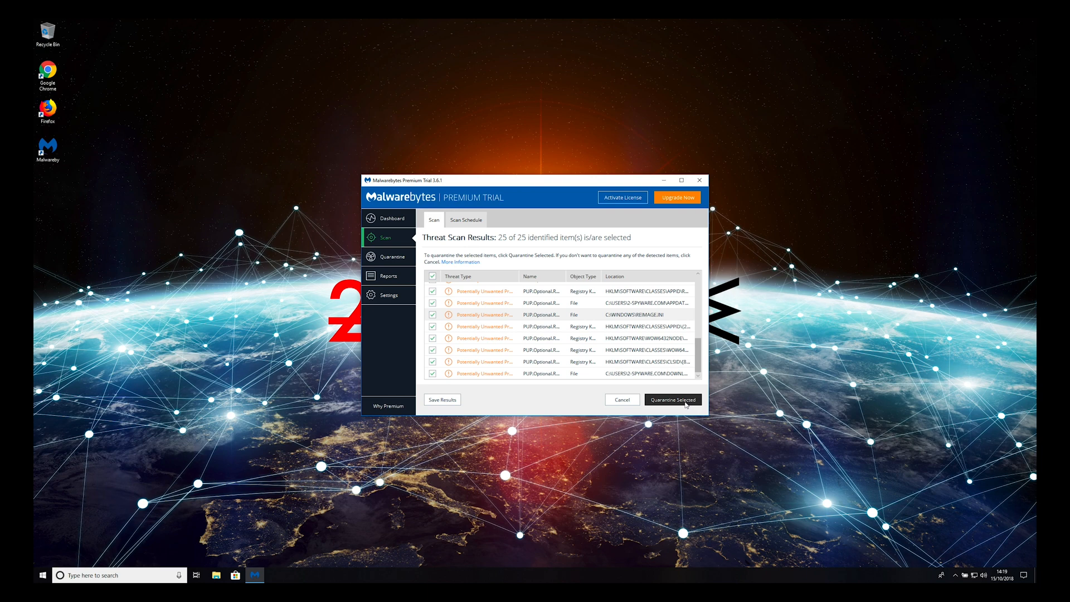
{"action": "left_click", "coordinate": [672, 399]}
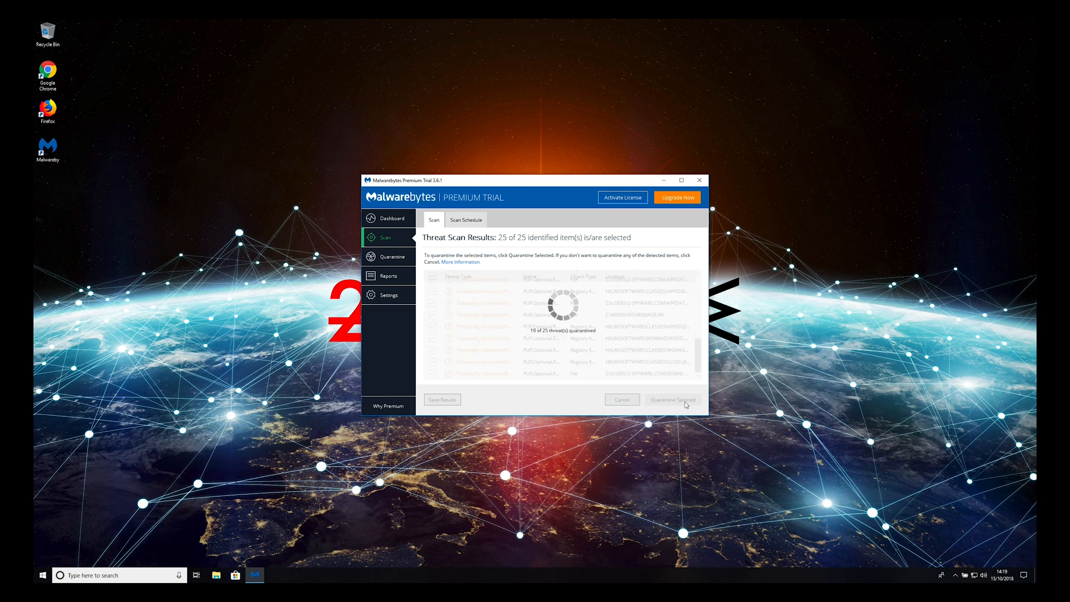